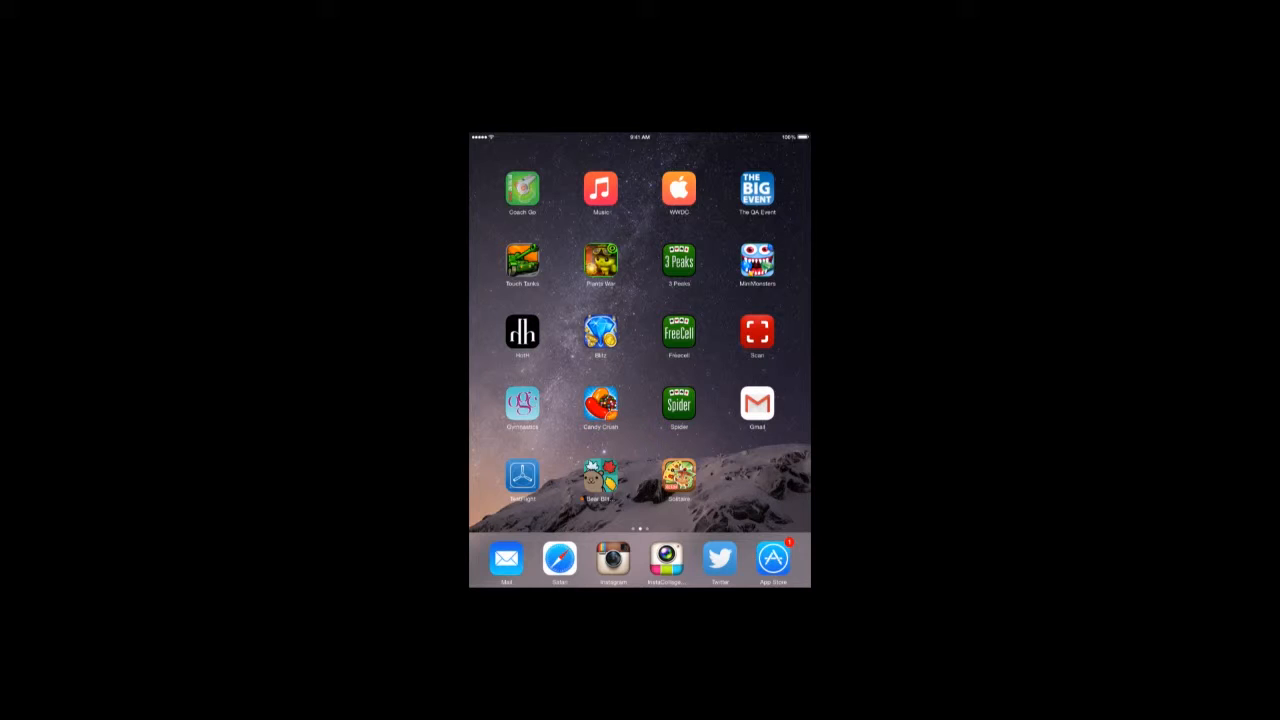
Launch the App Store from the Home Screen dock
left_click(772, 556)
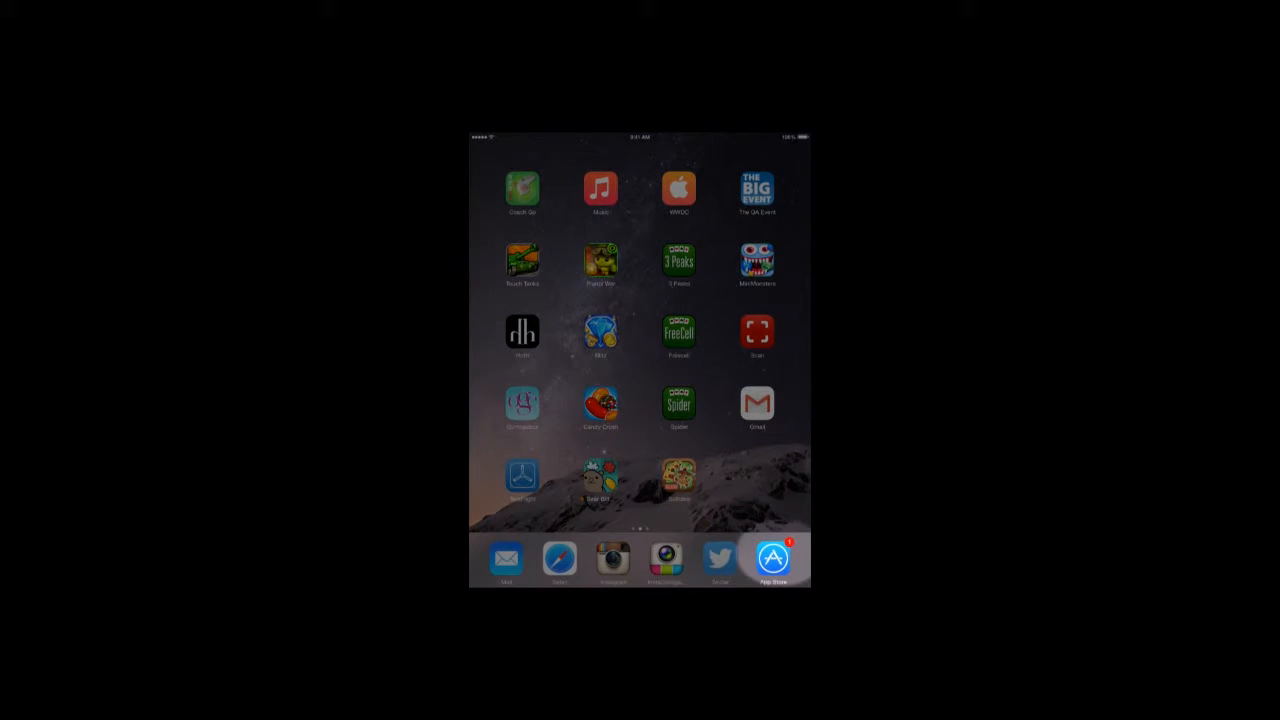
Activate the Search field on the Featured page so the keyboard appears
left_click(772, 556)
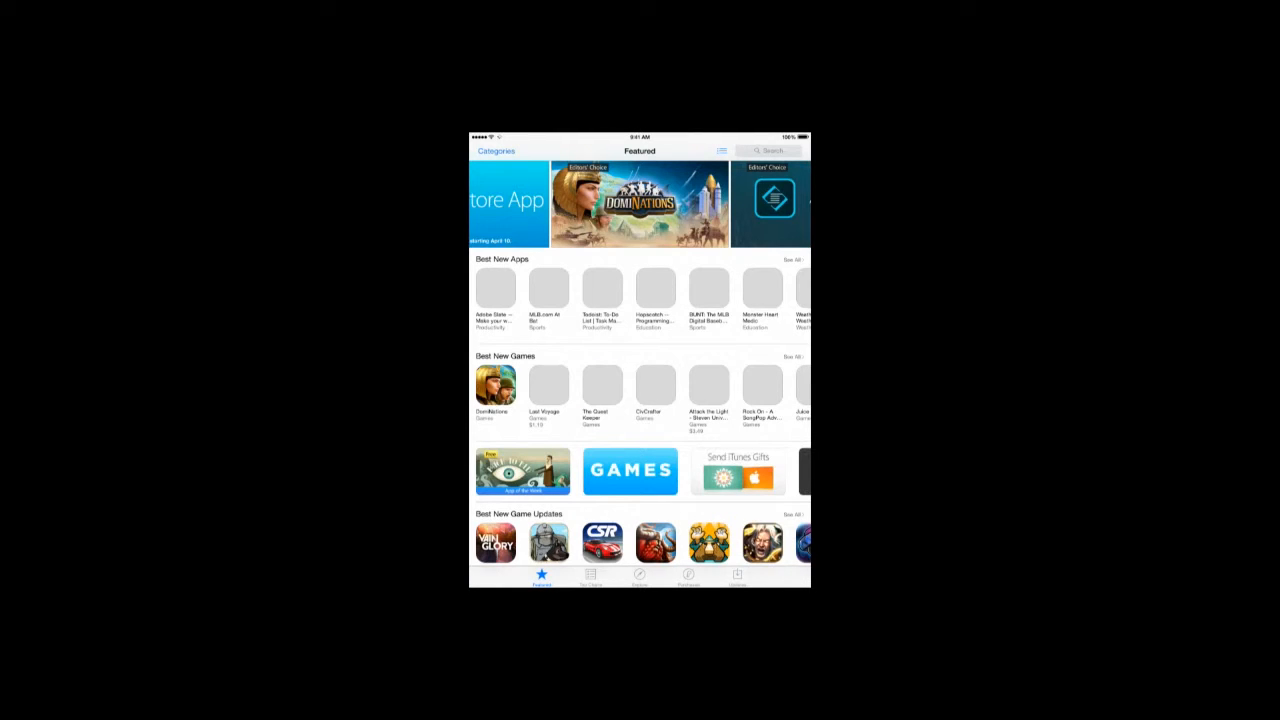
left_click(770, 150)
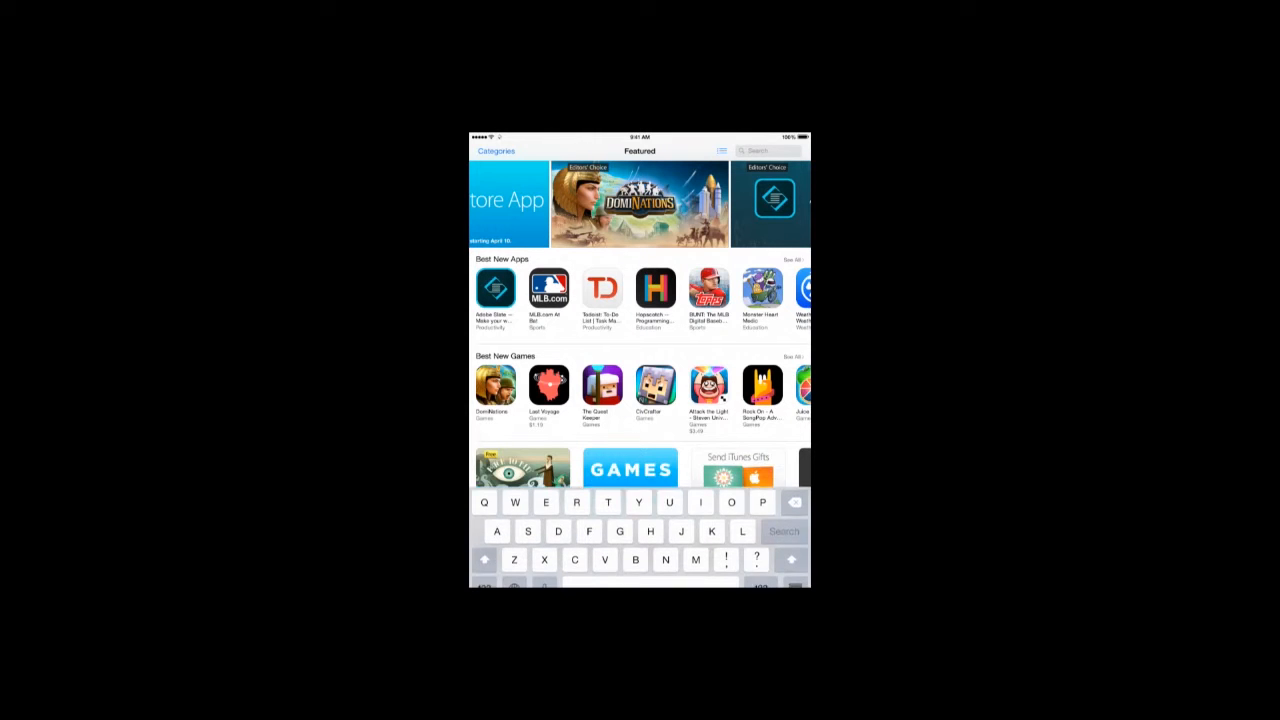
Search the store for "solitaire classic" to list matching solitaire apps
left_click(764, 150)
type("solita")
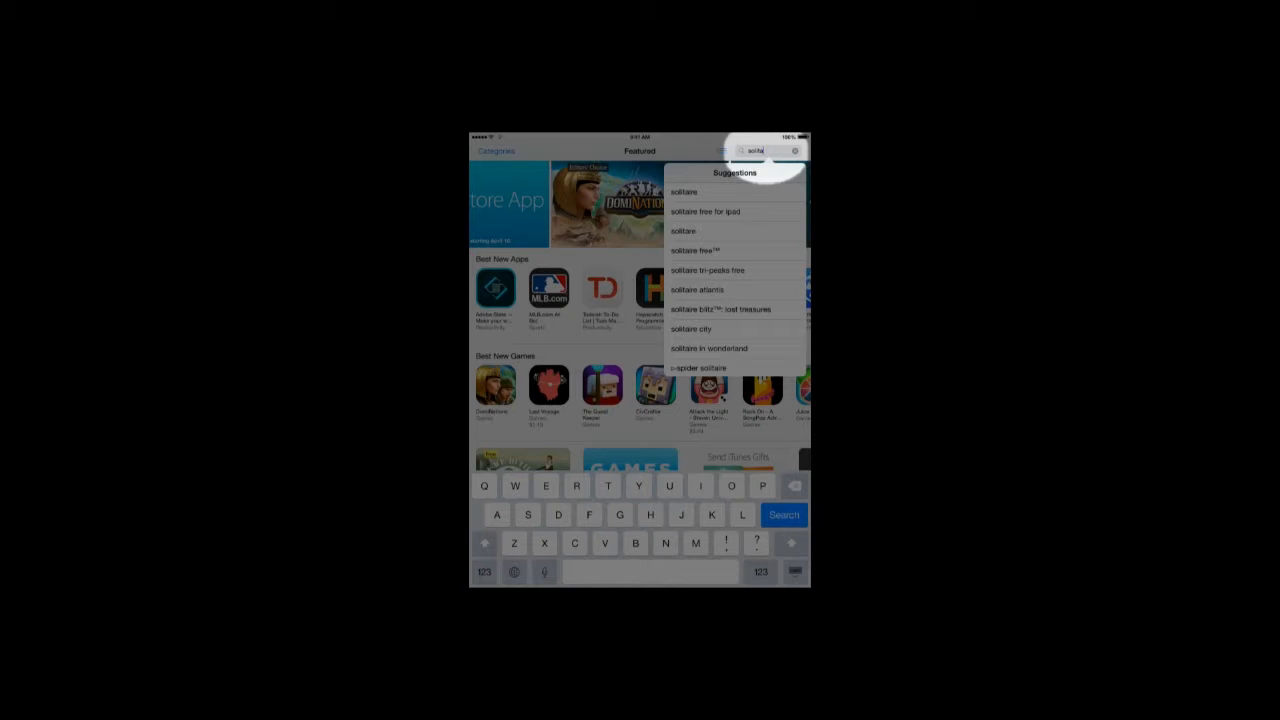
type("c")
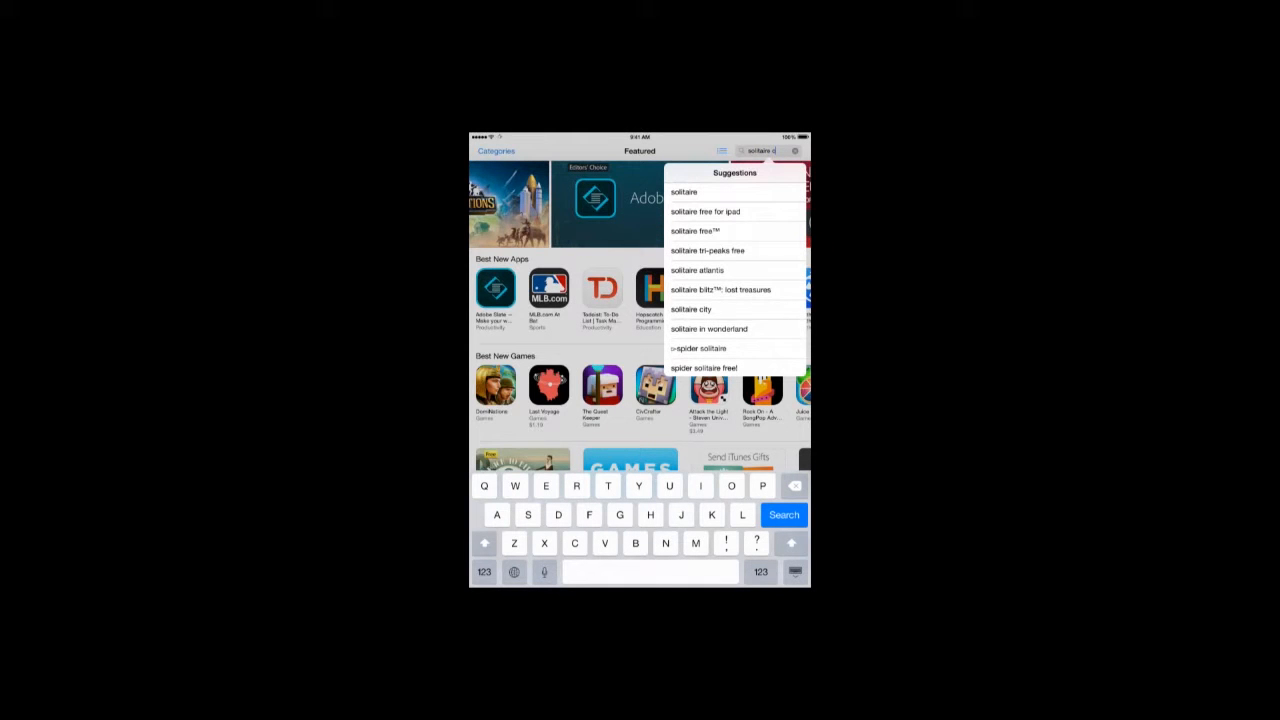
type("lassic")
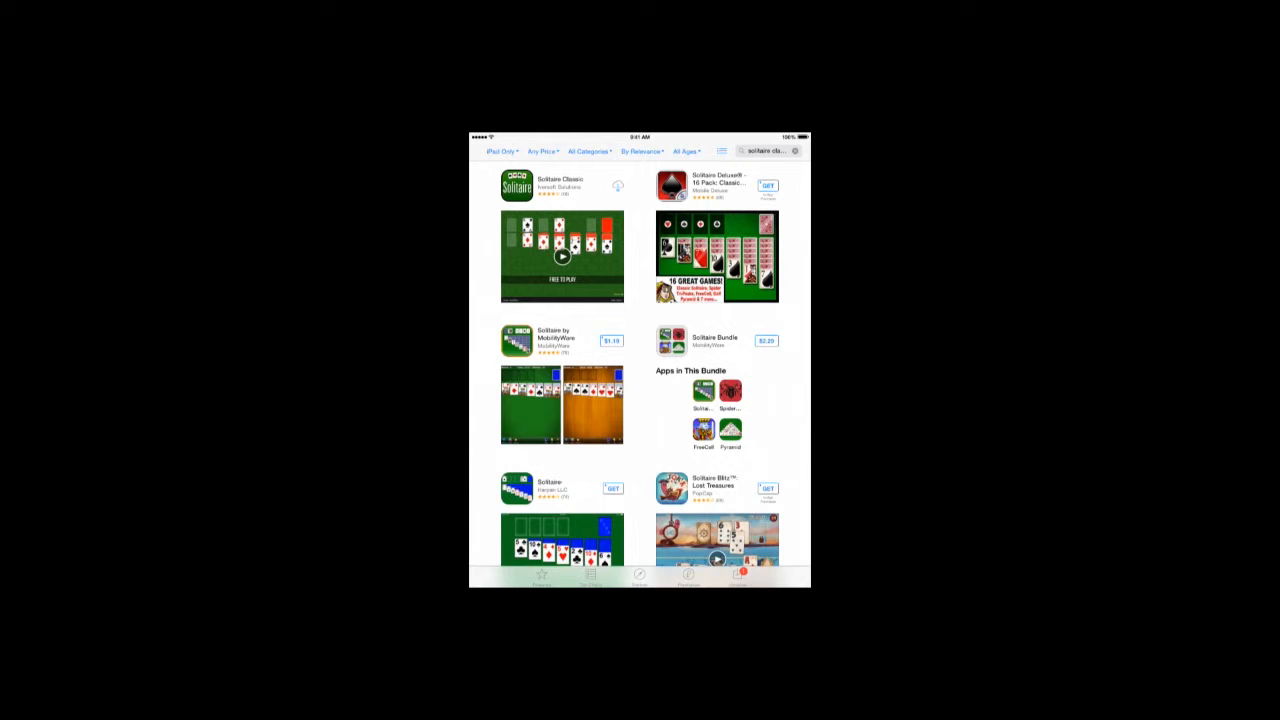
Get and install Solitaire Classic until its result shows OPEN
left_click(618, 186)
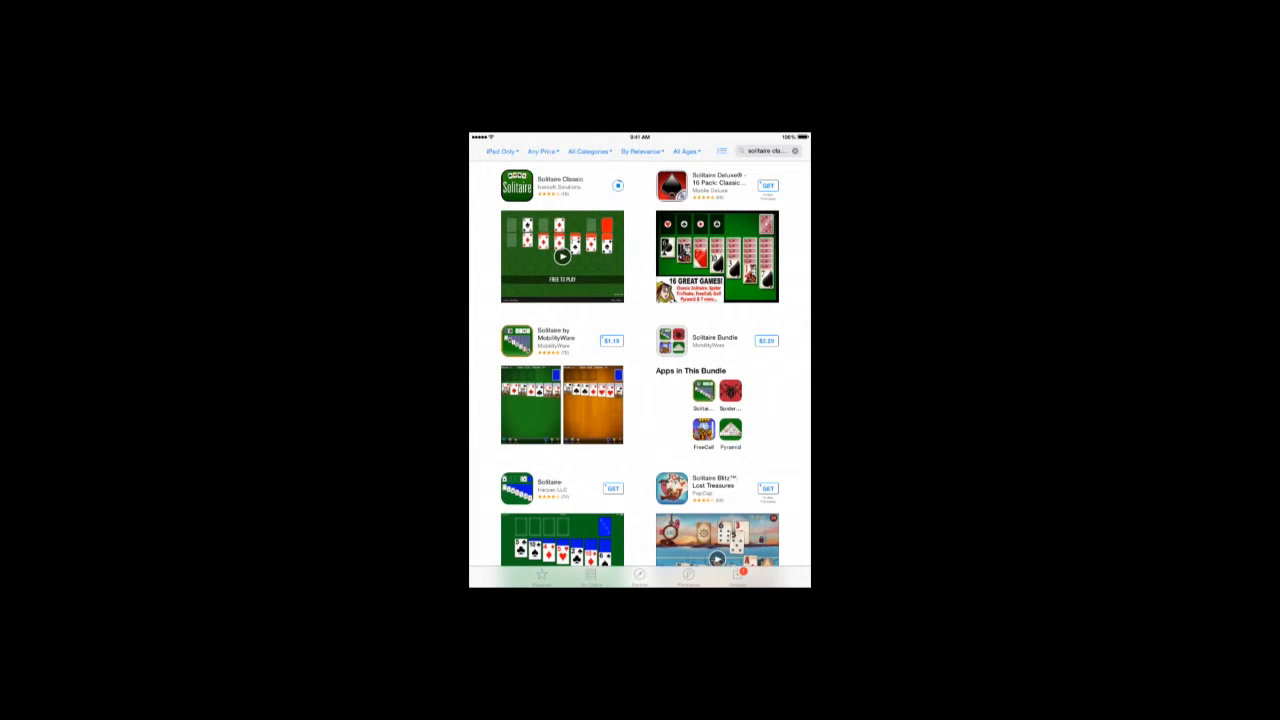
left_click(618, 186)
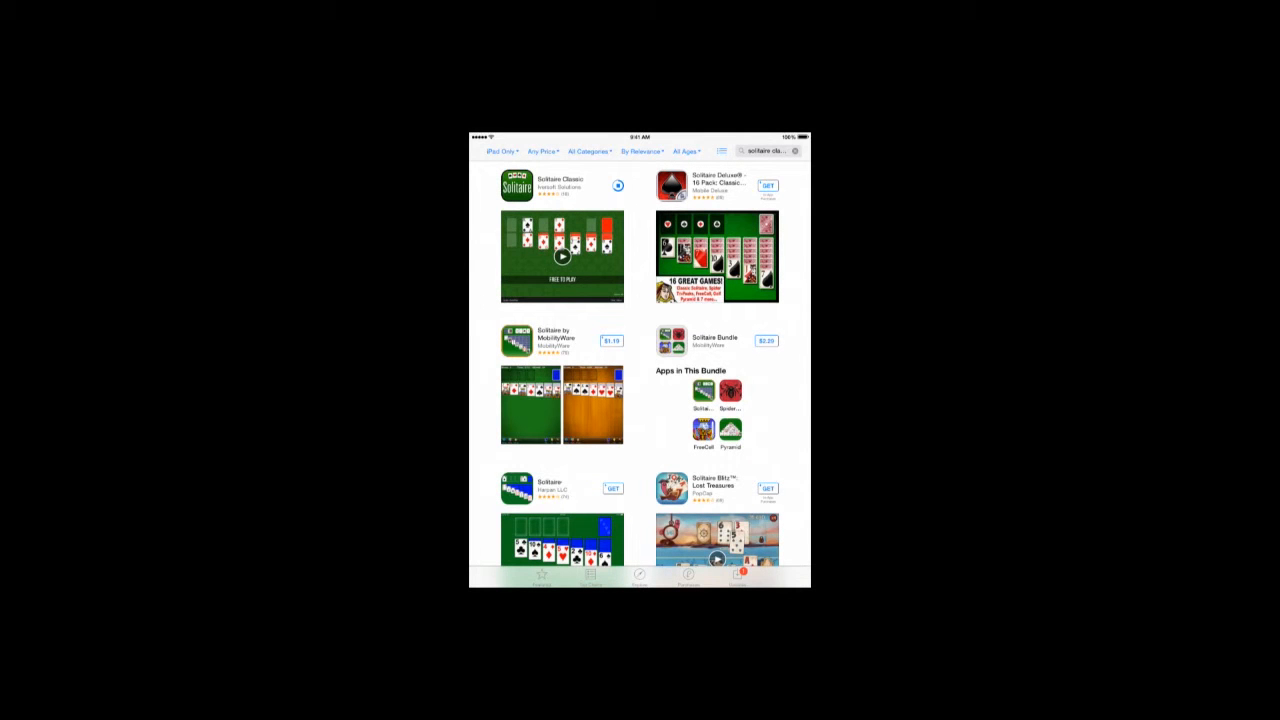
left_click(618, 184)
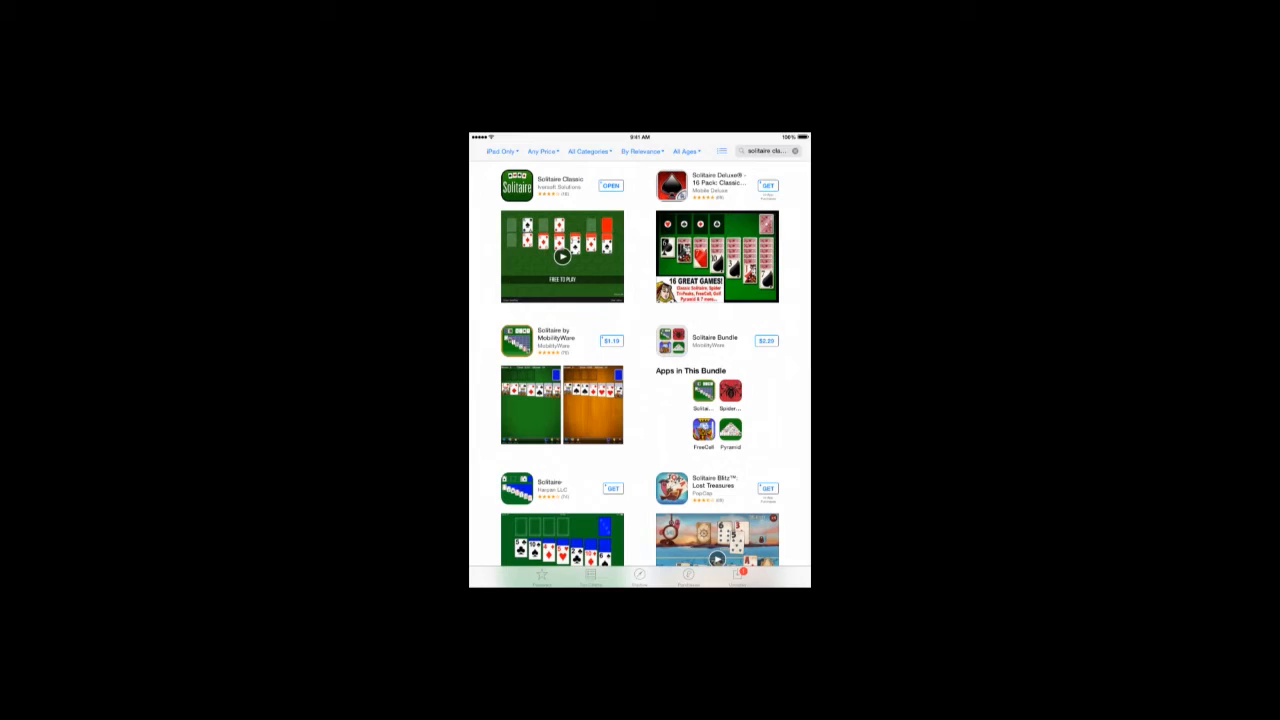